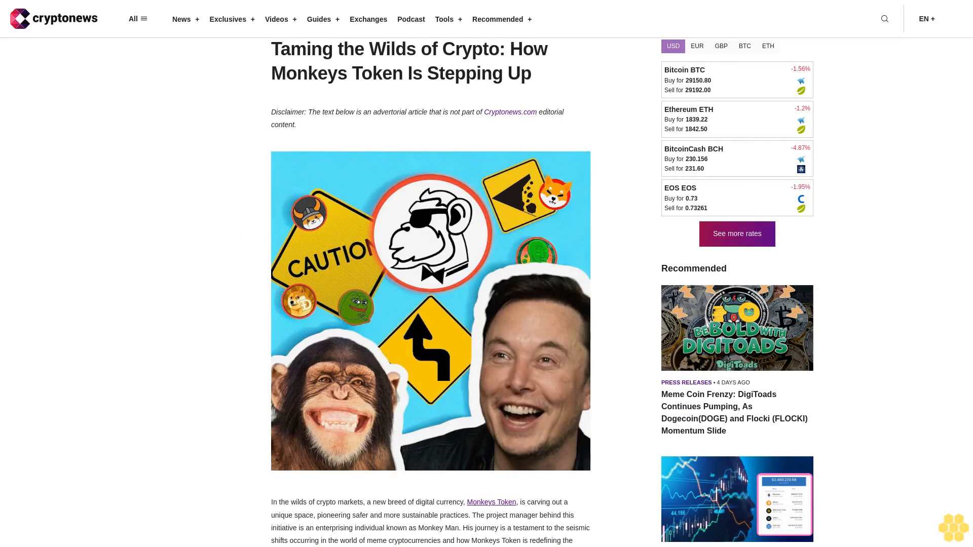
scroll("down", 3)
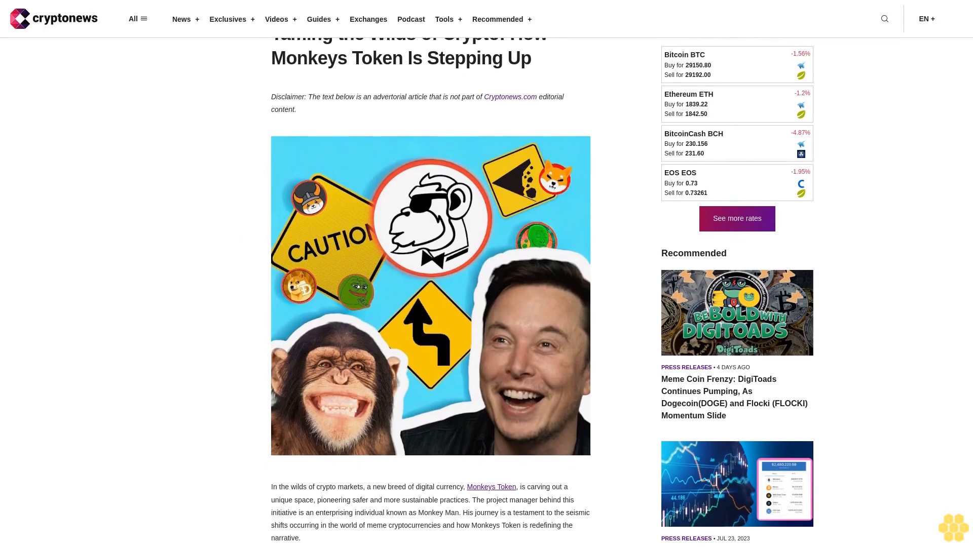
scroll("down", 3)
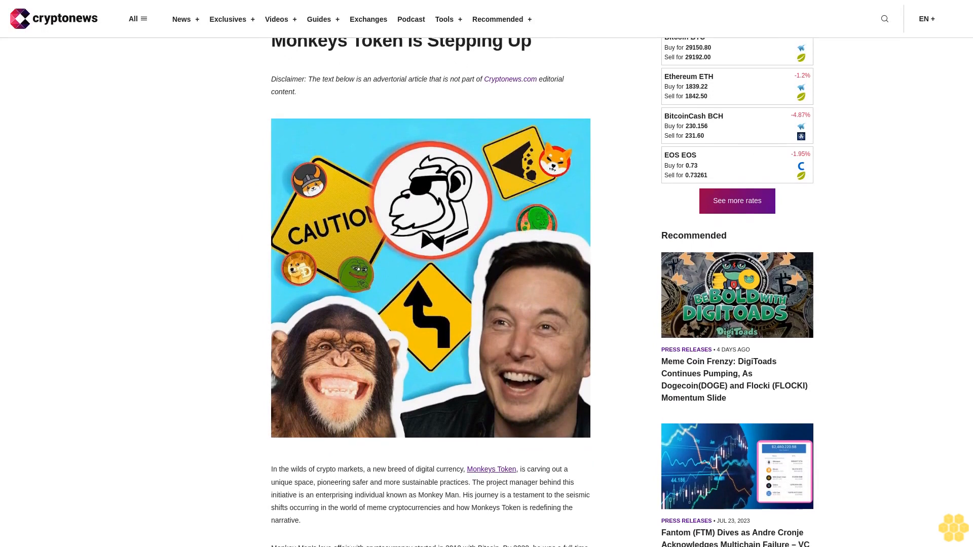
scroll("down", 3)
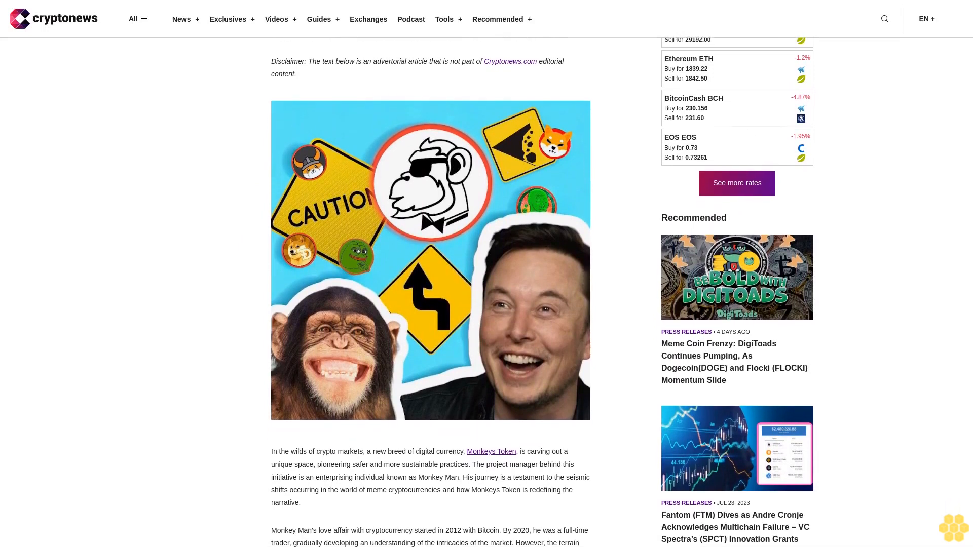
scroll("down", 3)
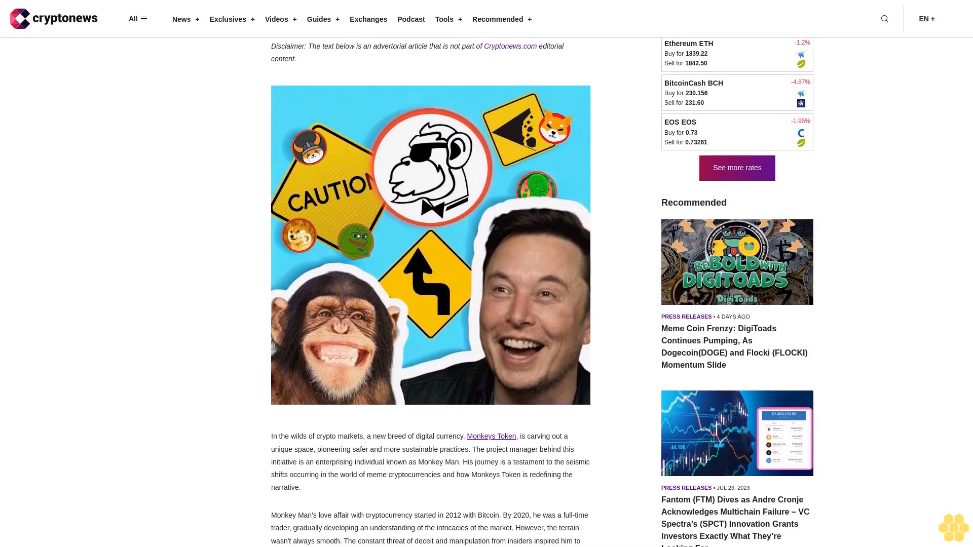
scroll("down", 3)
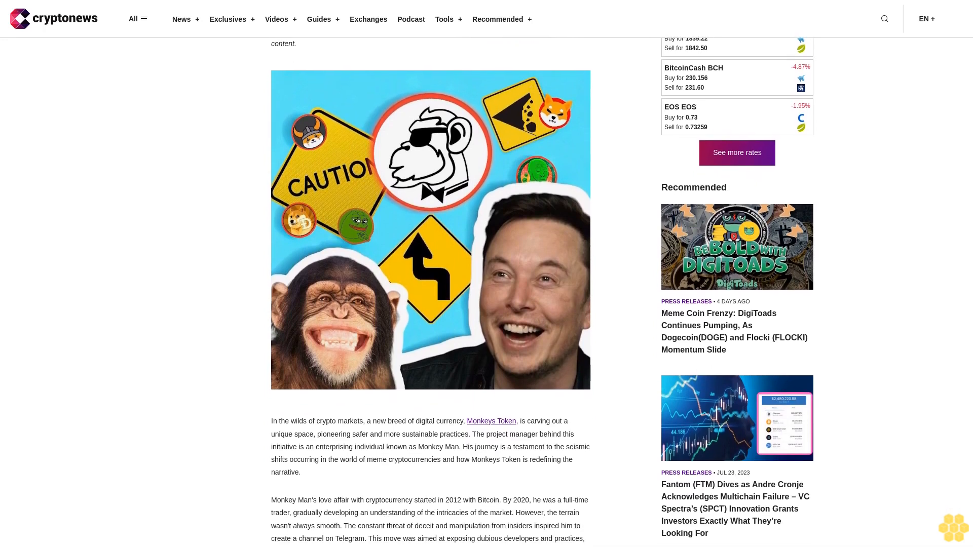
scroll("down", 3)
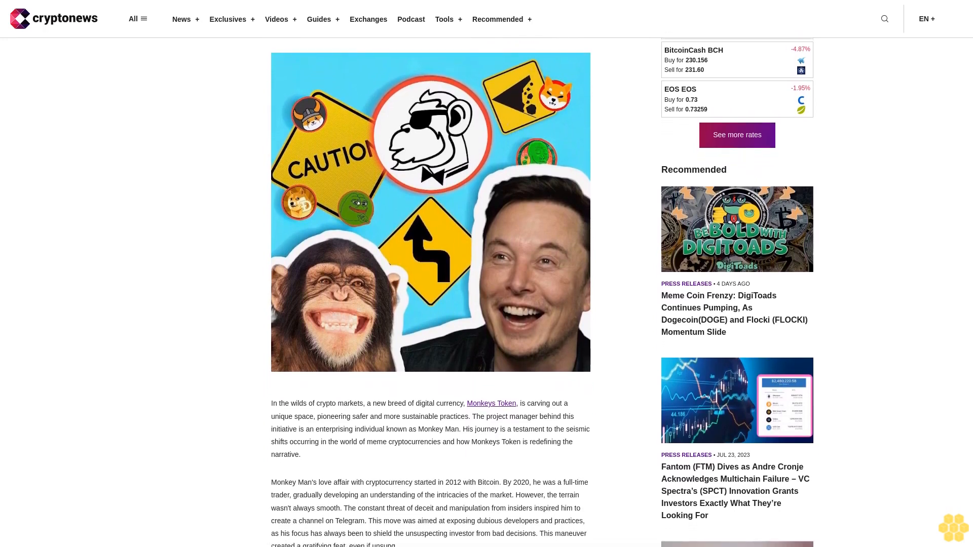
scroll("down", 3)
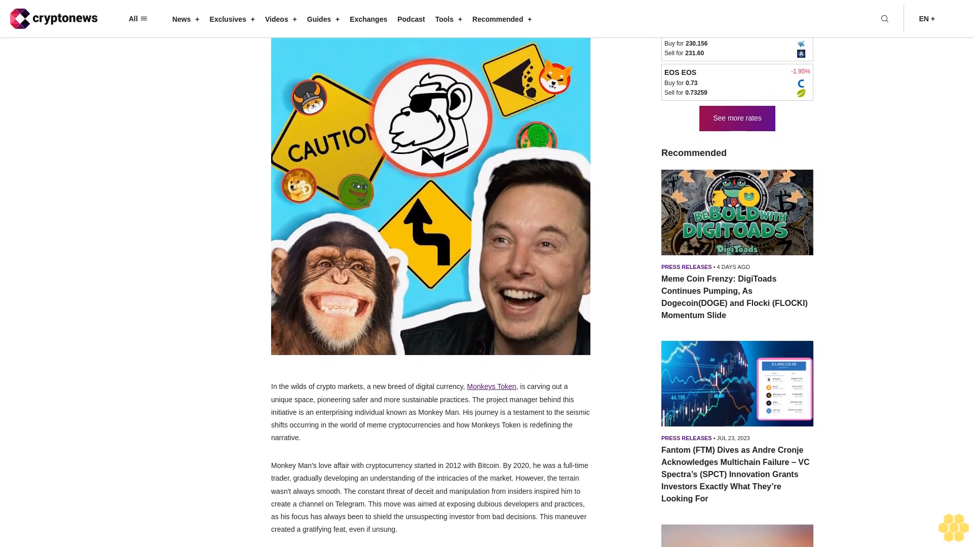
scroll("down", 3)
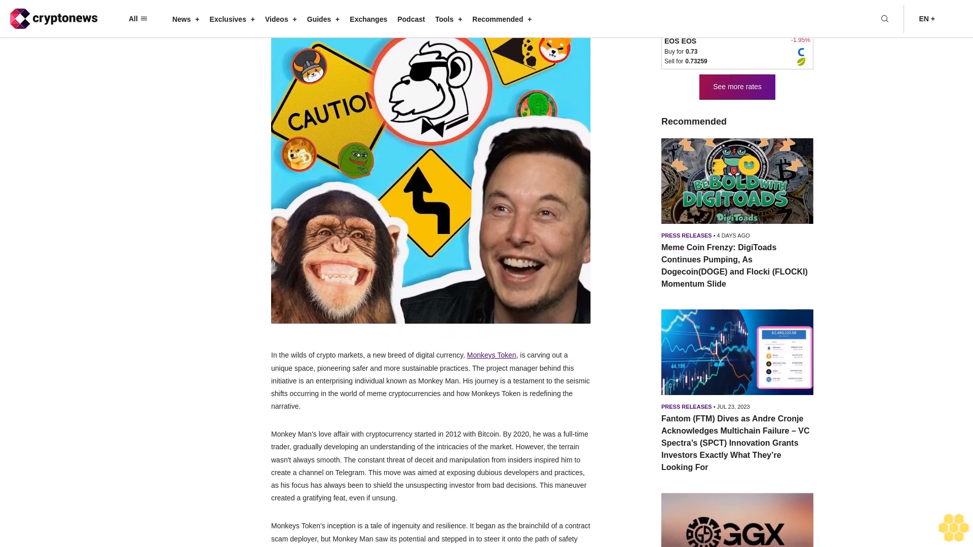
scroll("down", 3)
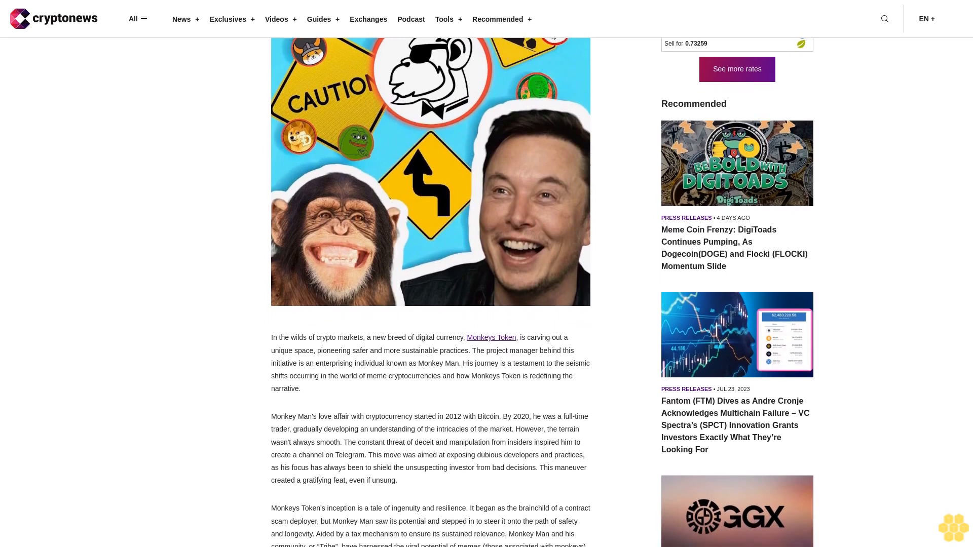
scroll("down", 3)
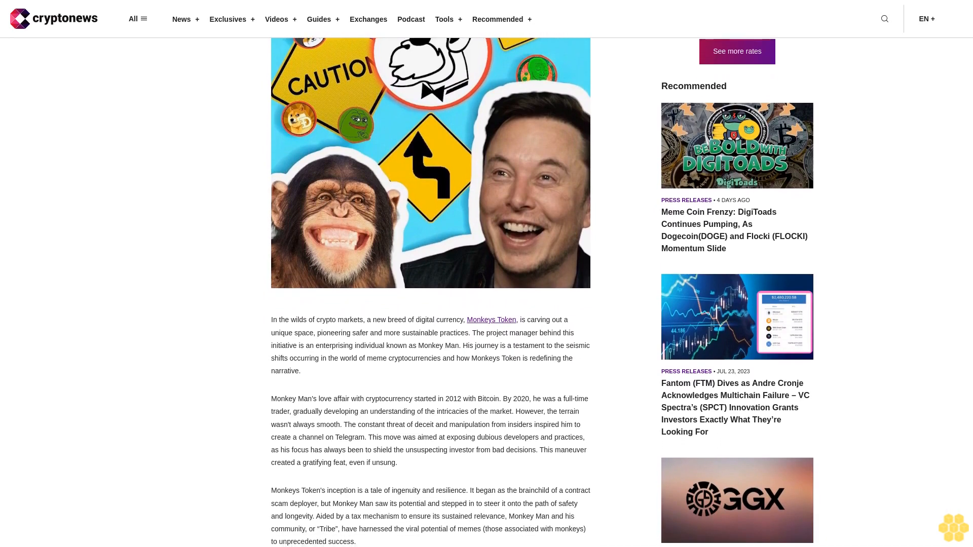
scroll("down", 3)
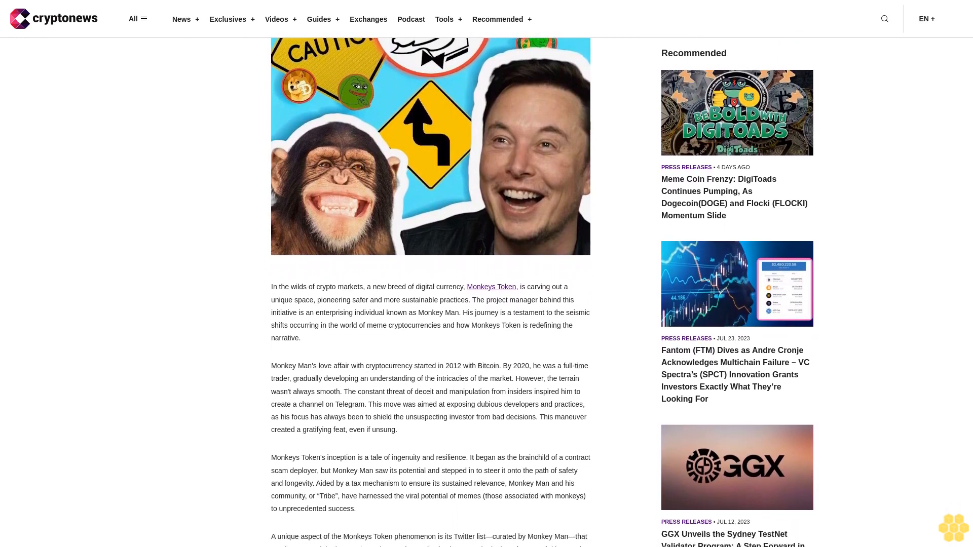
scroll("down", 3)
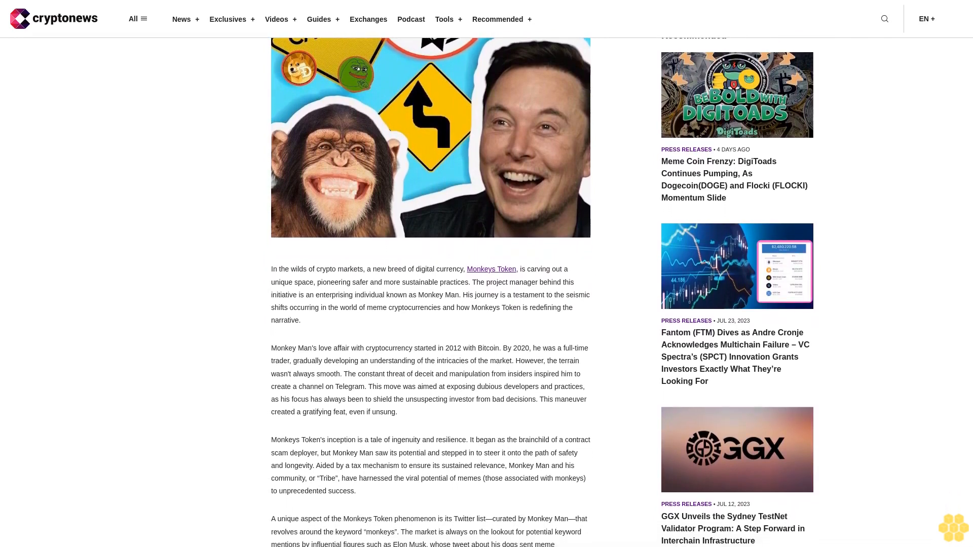
scroll("down", 3)
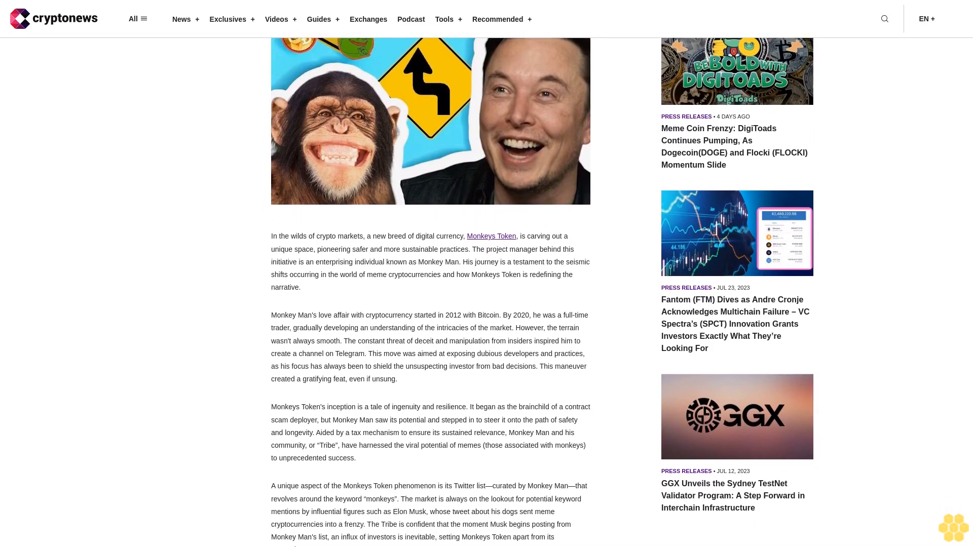
scroll("down", 3)
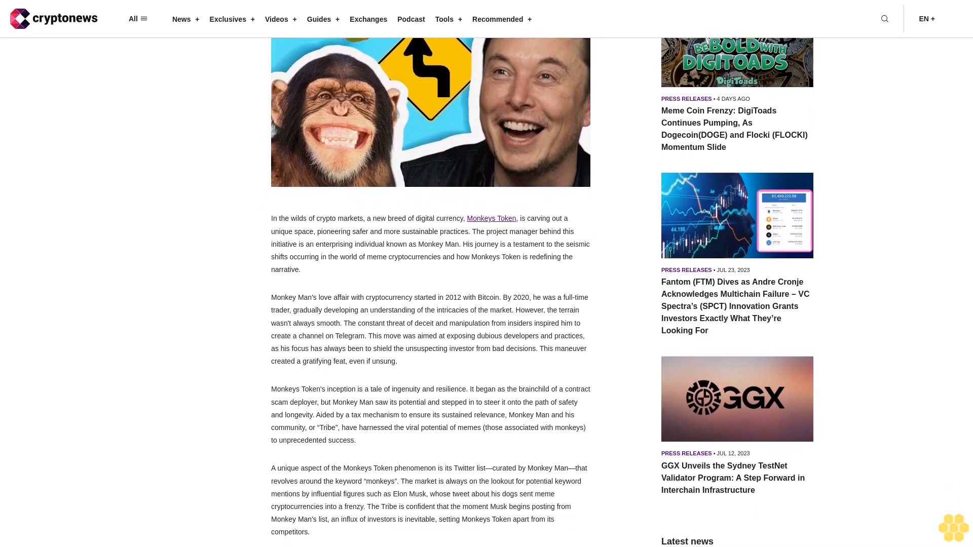
scroll("down", 3)
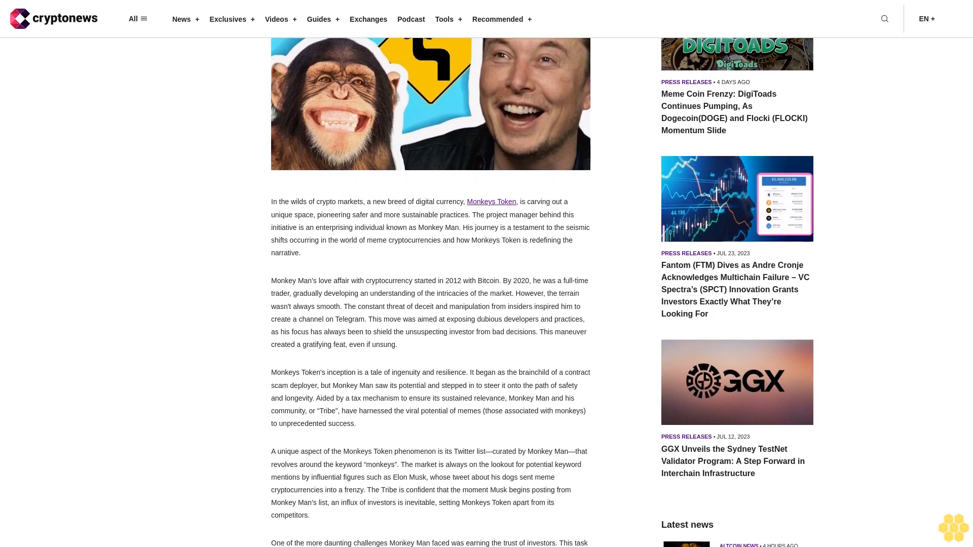
scroll("down", 3)
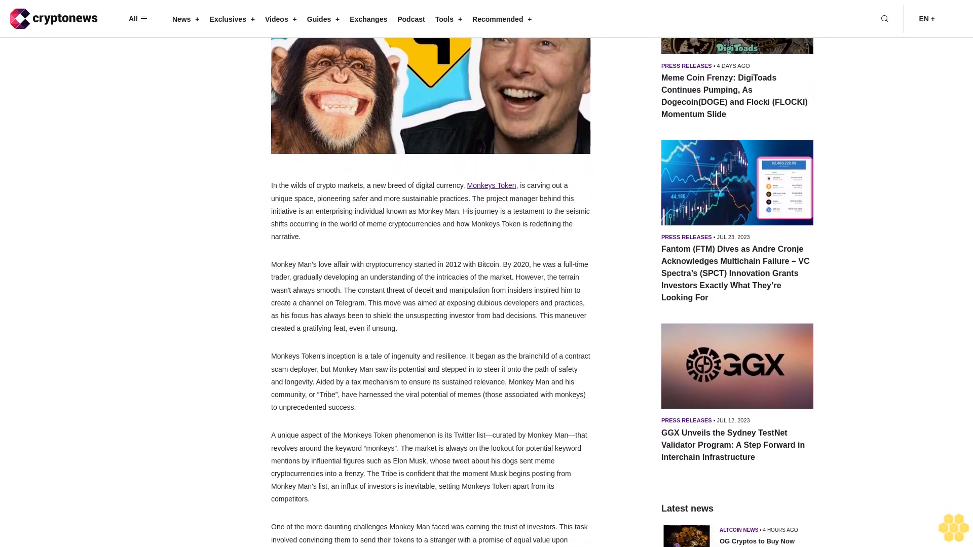
scroll("down", 3)
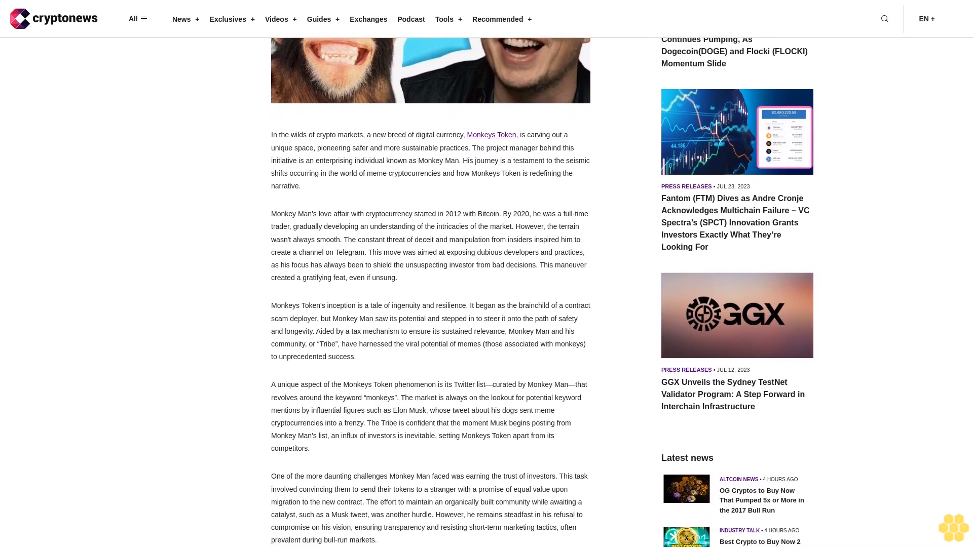
scroll("down", 3)
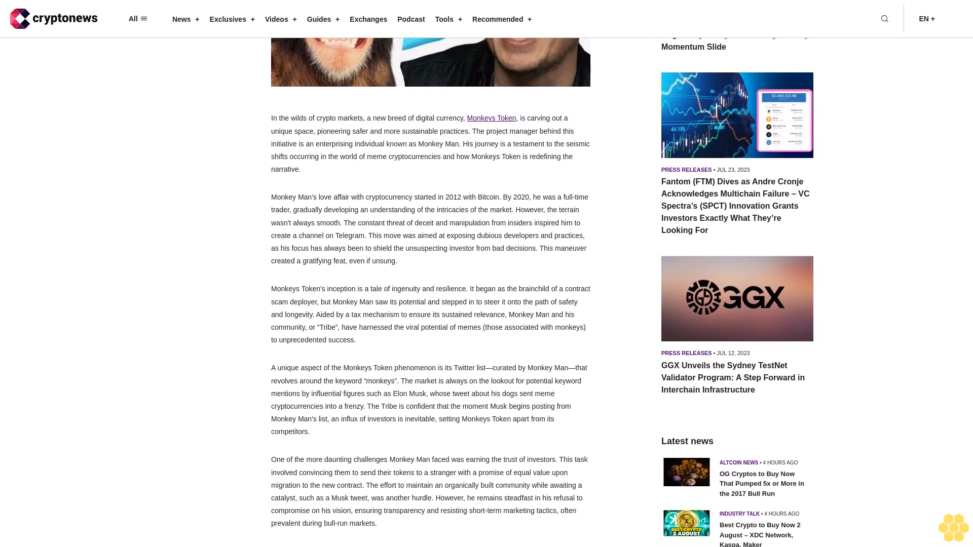
scroll("down", 3)
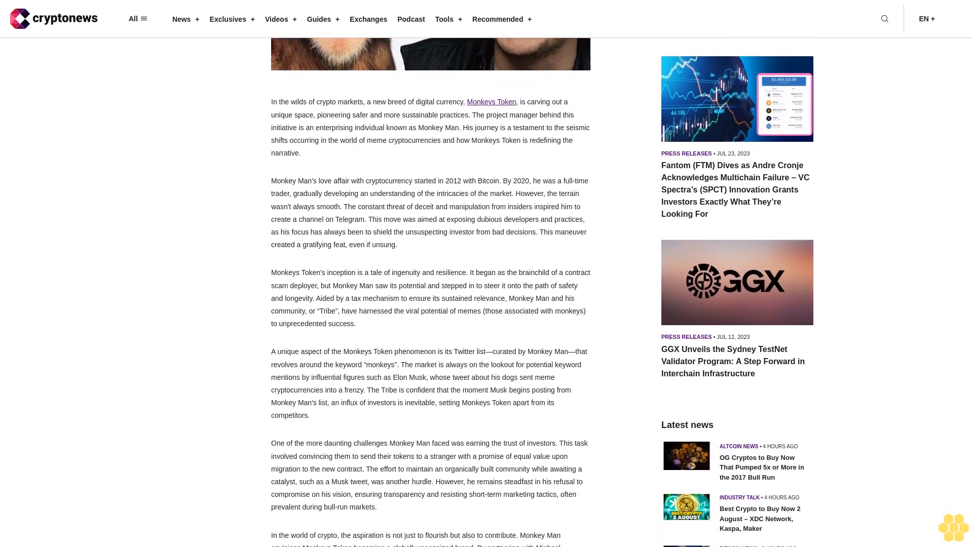
scroll("down", 3)
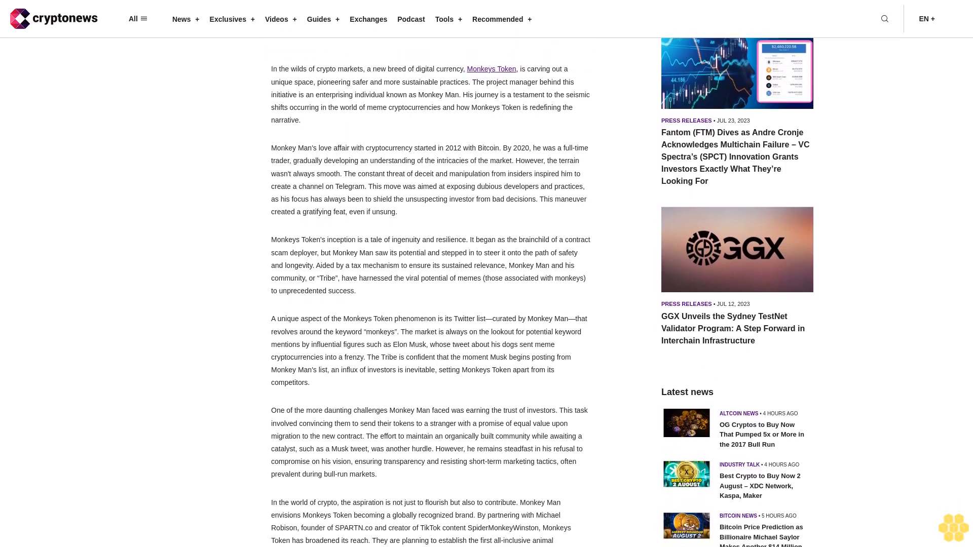
scroll("down", 3)
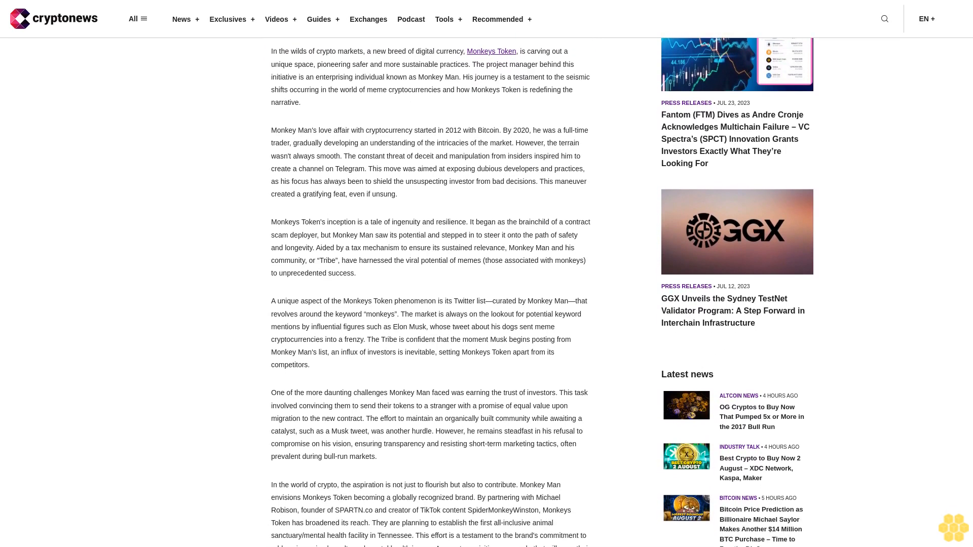
scroll("down", 3)
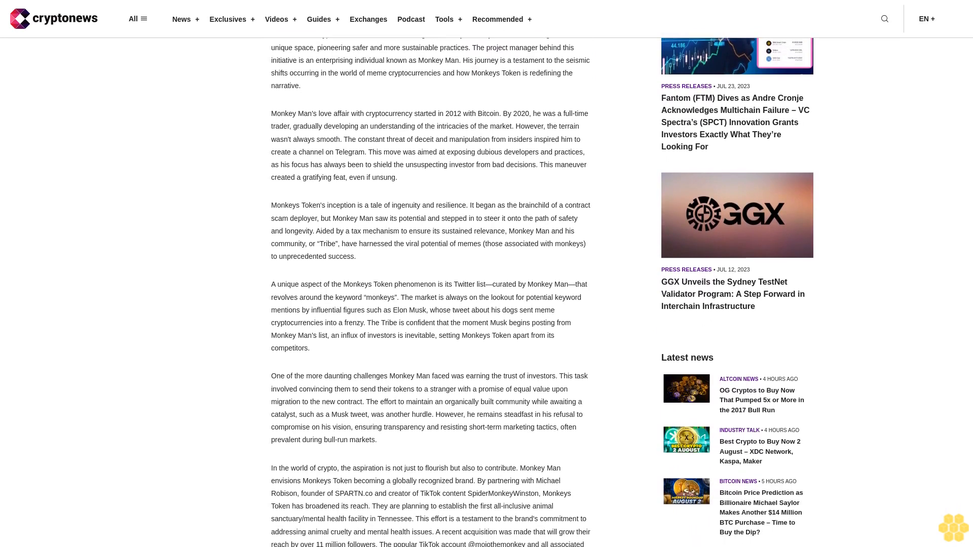
scroll("down", 3)
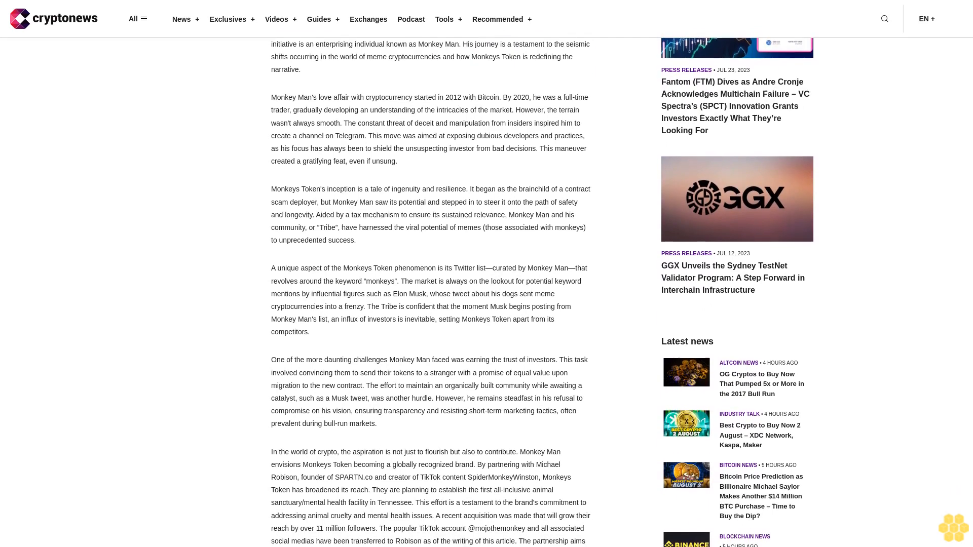
scroll("down", 3)
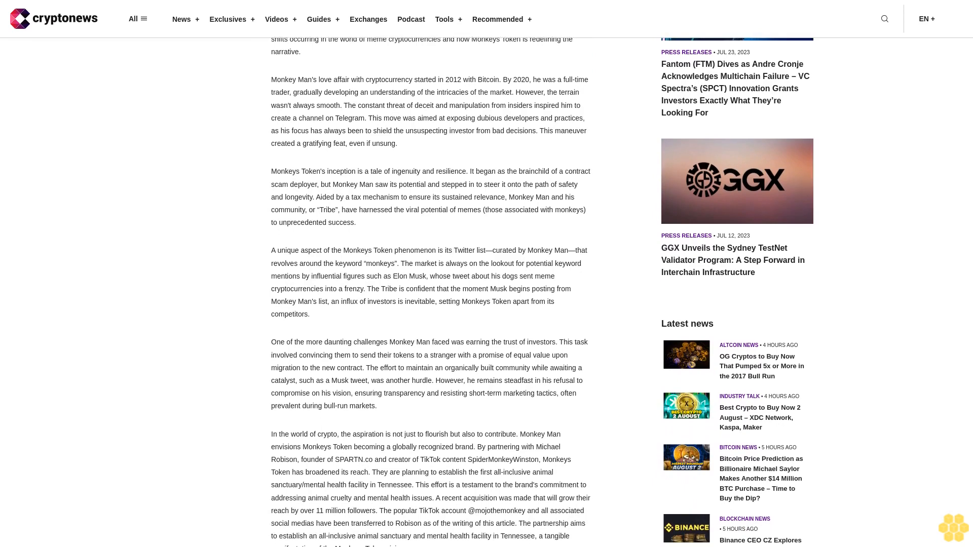
scroll("down", 3)
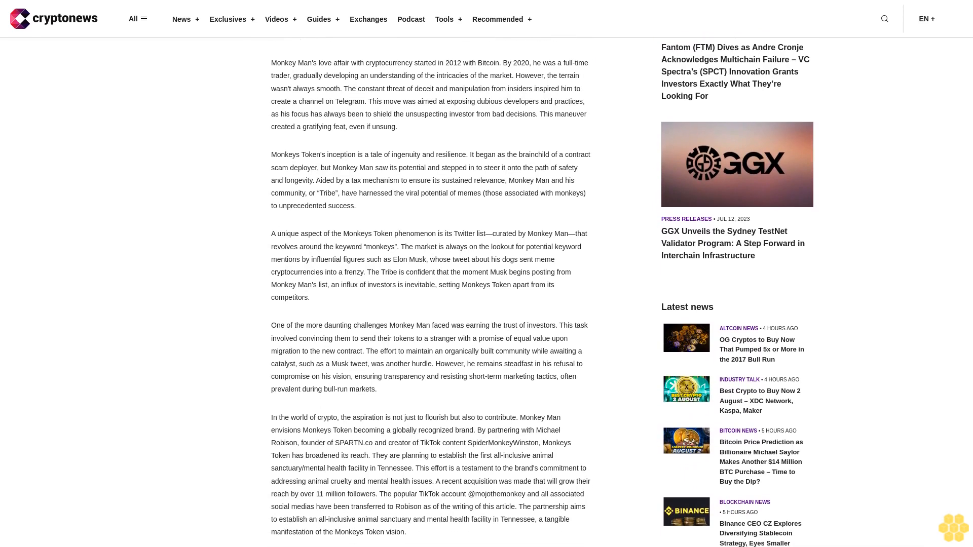
scroll("down", 3)
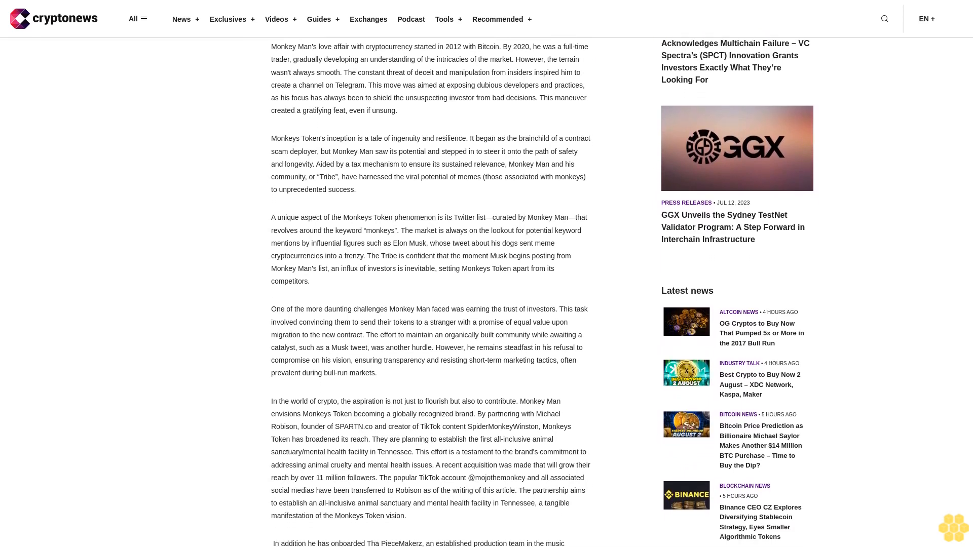
scroll("down", 3)
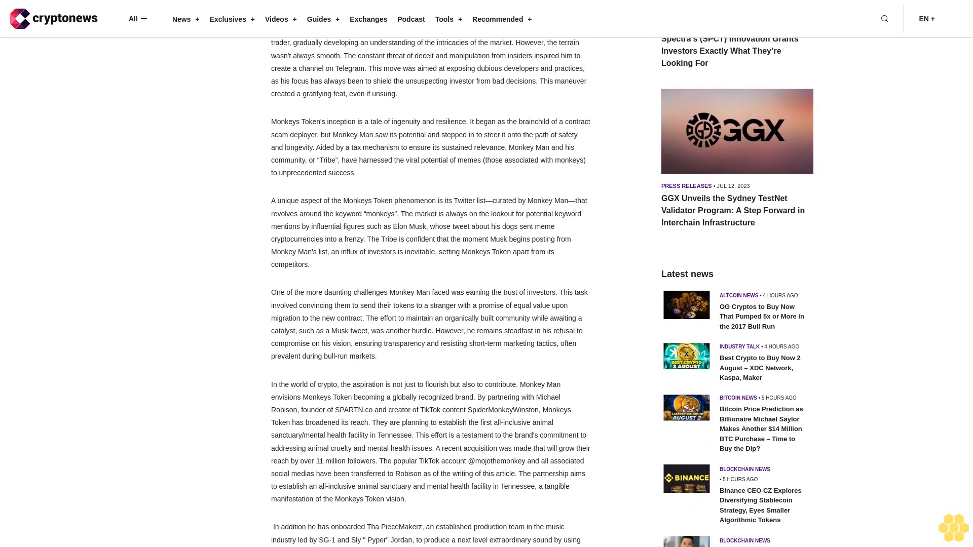
scroll("down", 3)
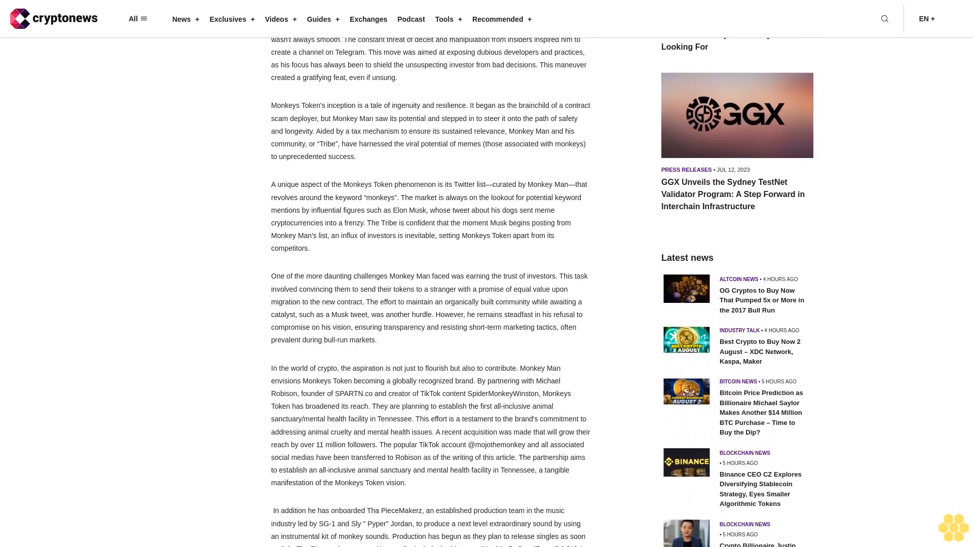
scroll("down", 3)
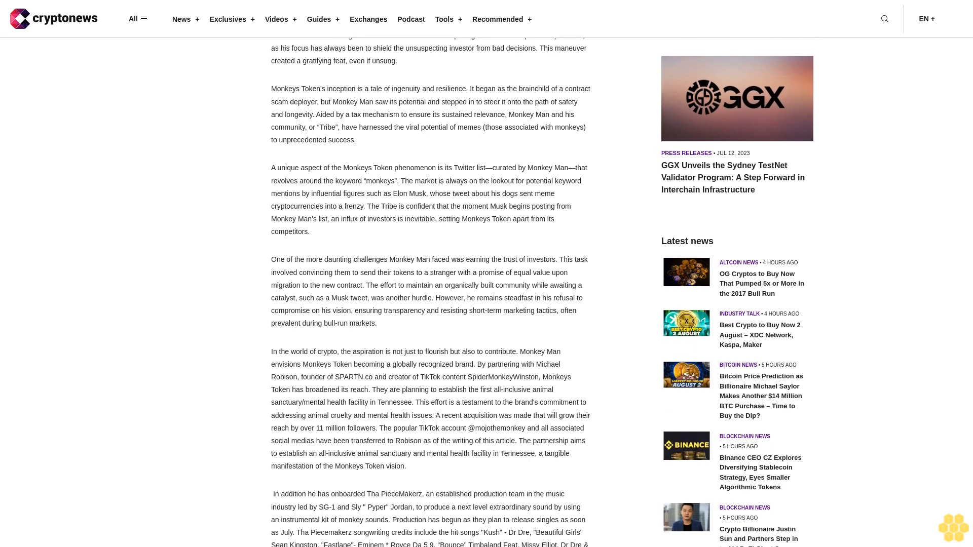
scroll("down", 3)
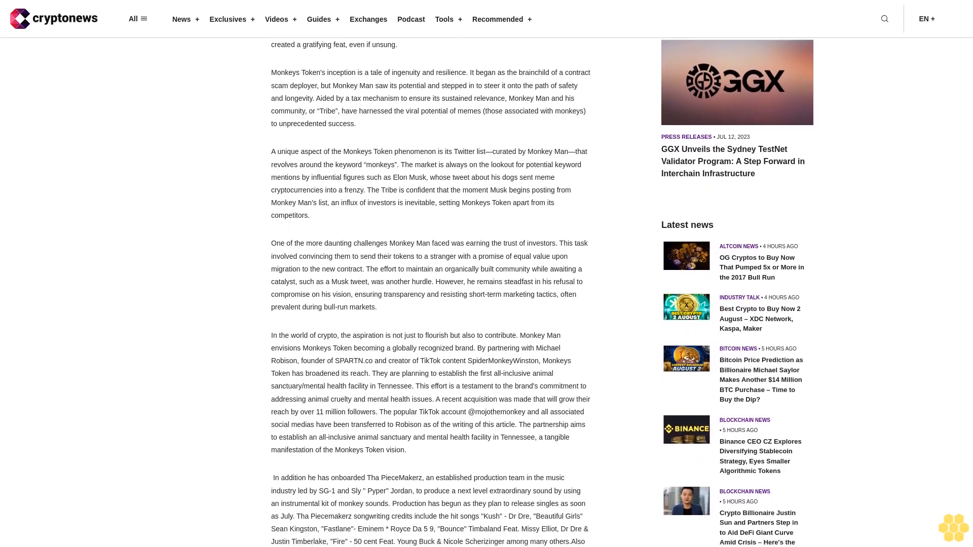
scroll("down", 3)
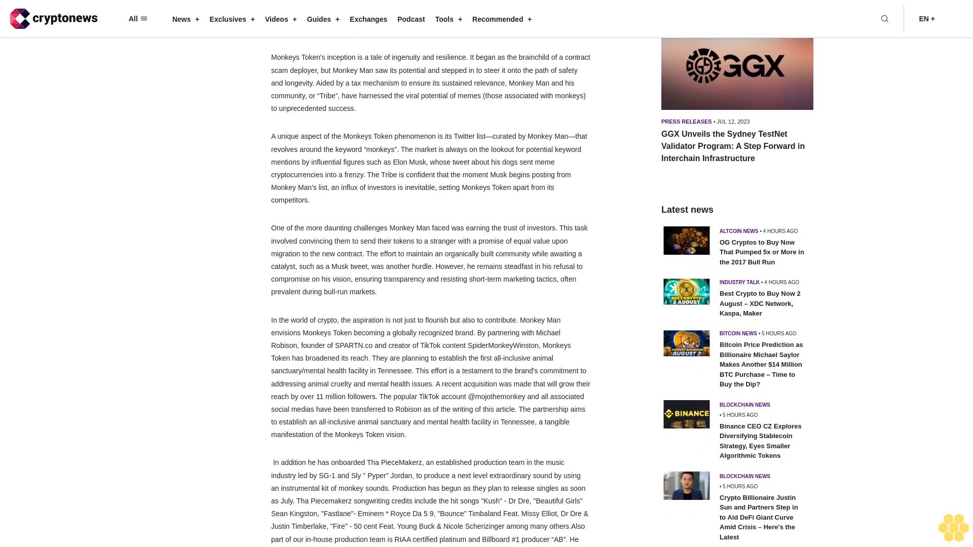
scroll("down", 3)
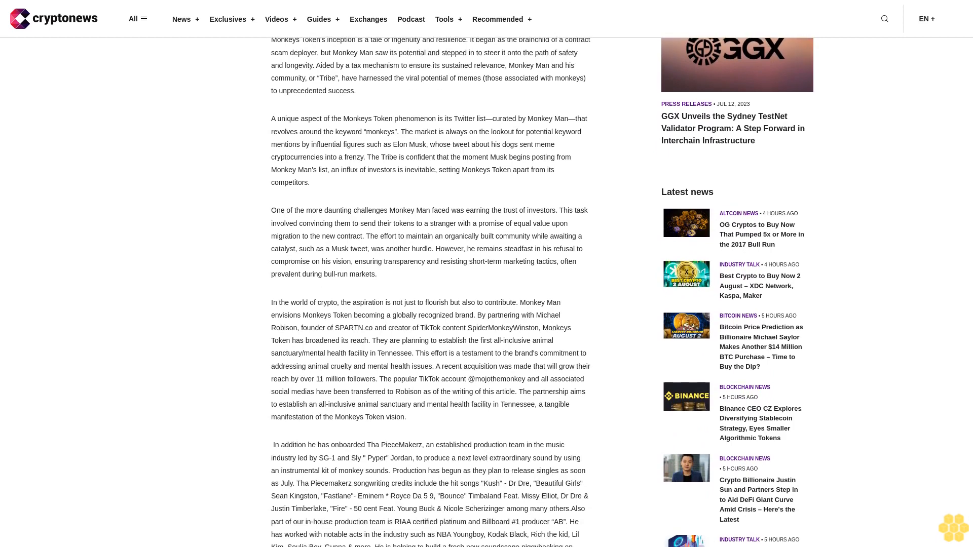
scroll("down", 3)
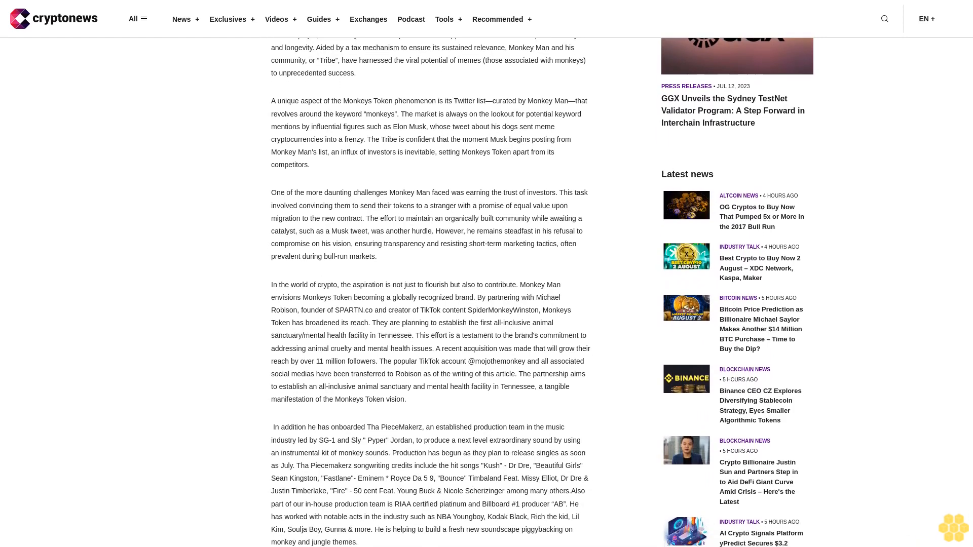
scroll("down", 3)
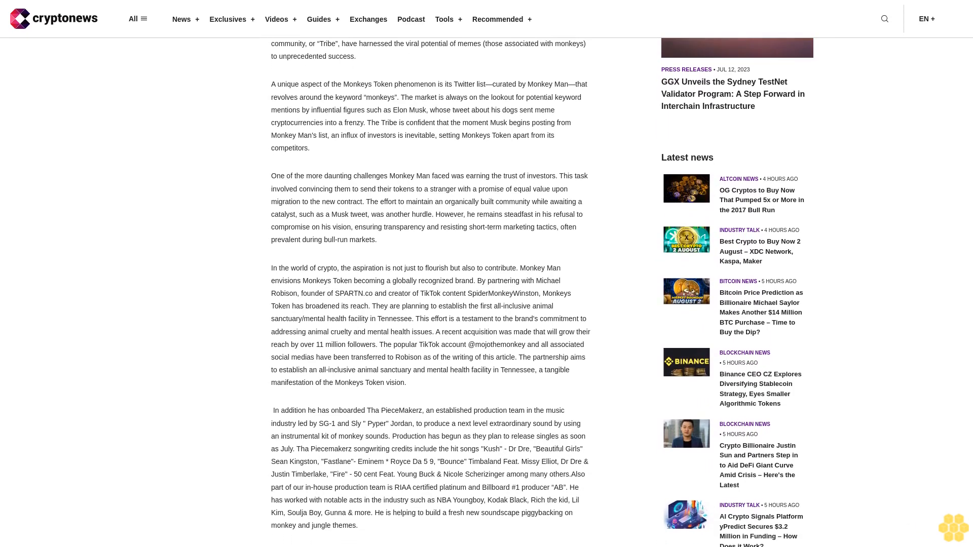
scroll("down", 3)
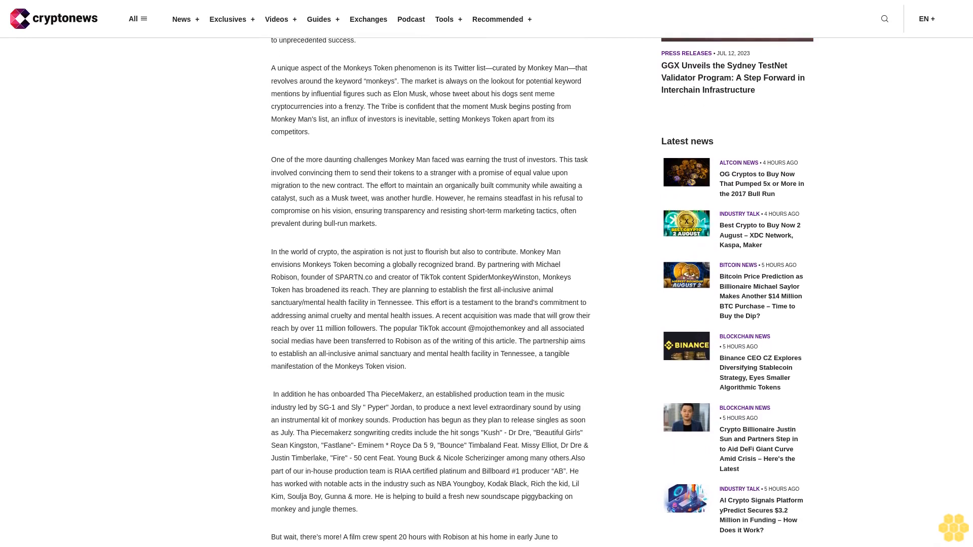
scroll("down", 3)
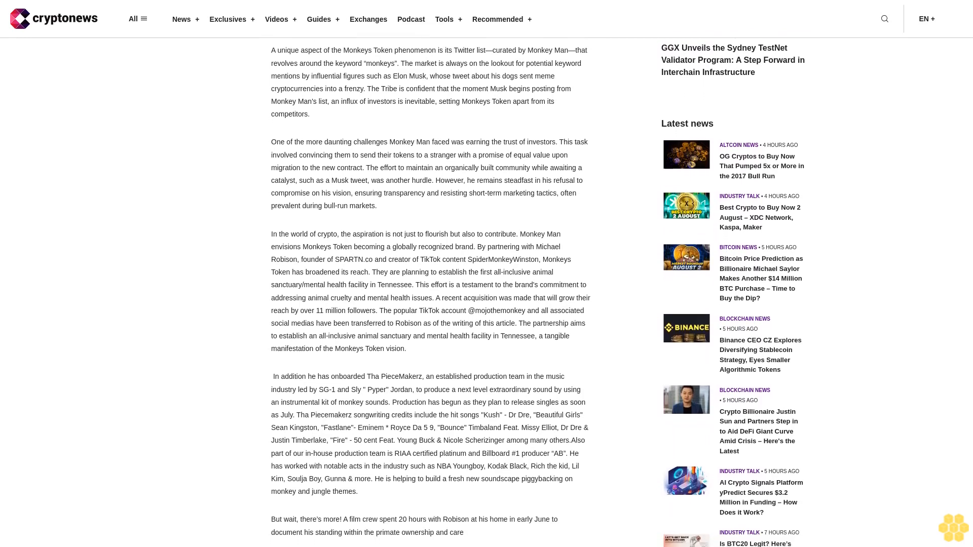
scroll("down", 3)
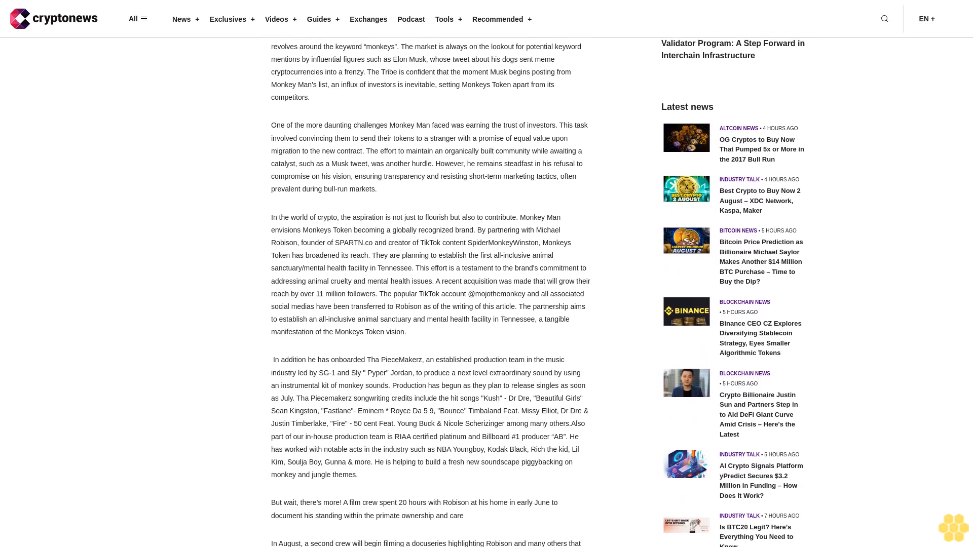
scroll("down", 3)
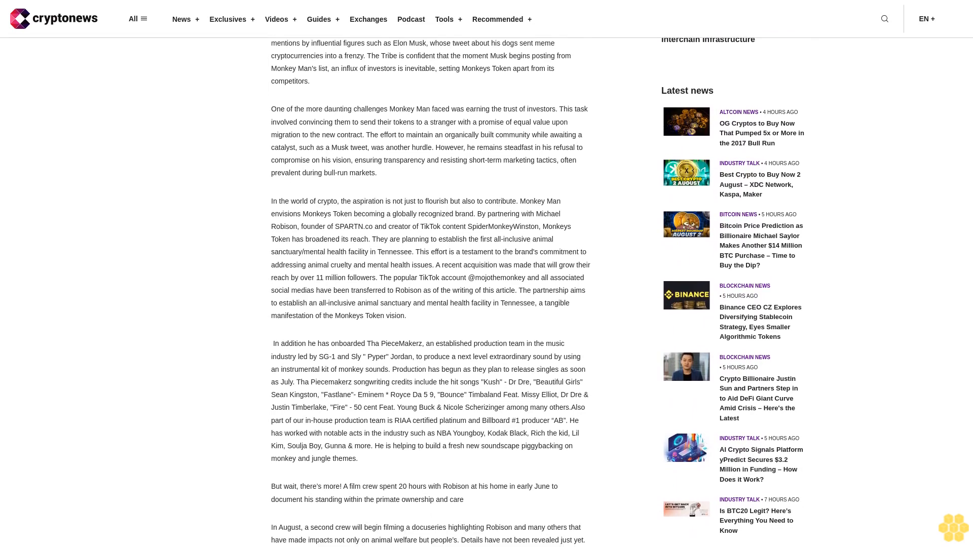
scroll("down", 3)
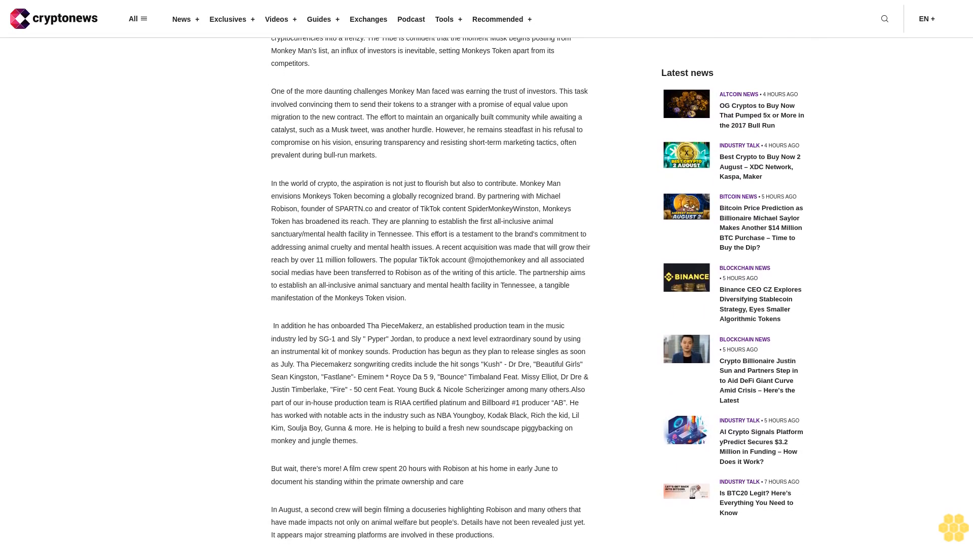
scroll("down", 3)
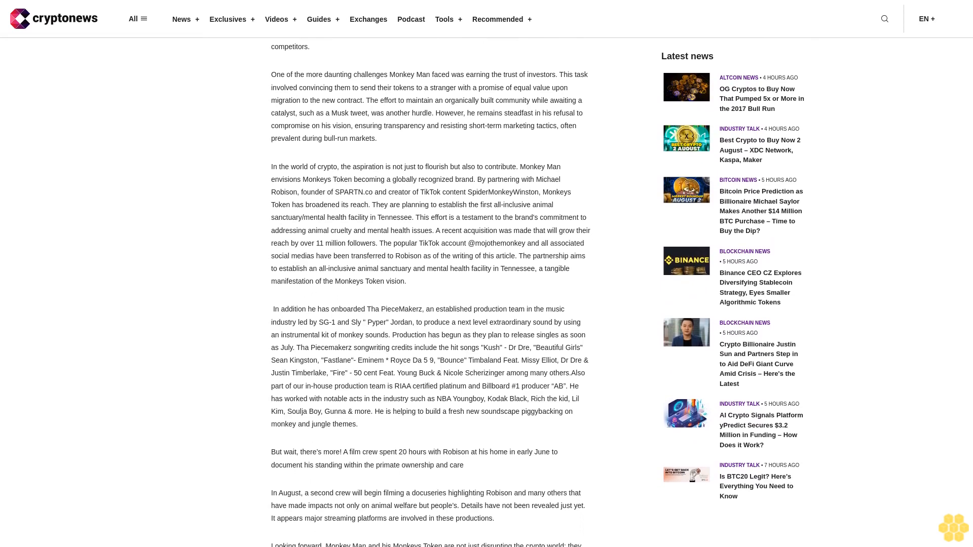
scroll("down", 3)
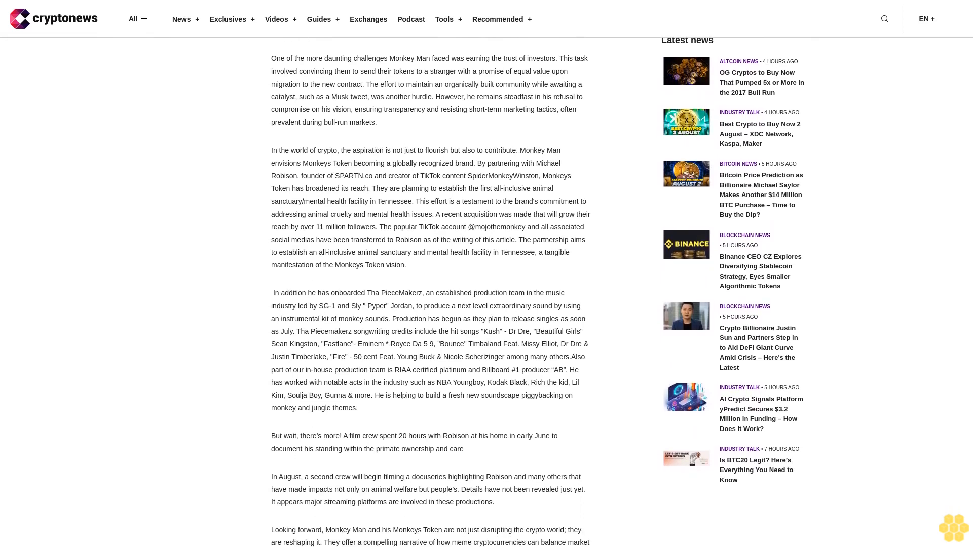
scroll("down", 3)
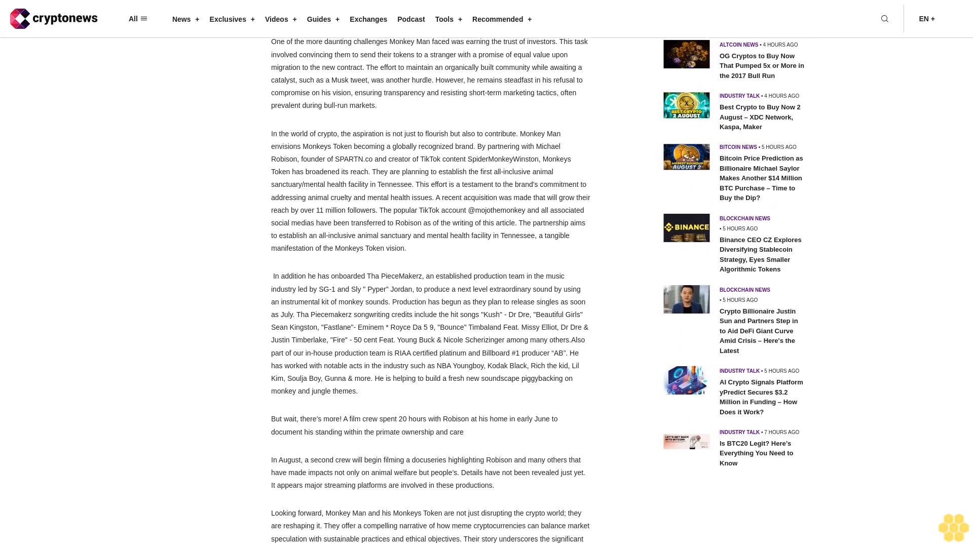
scroll("down", 3)
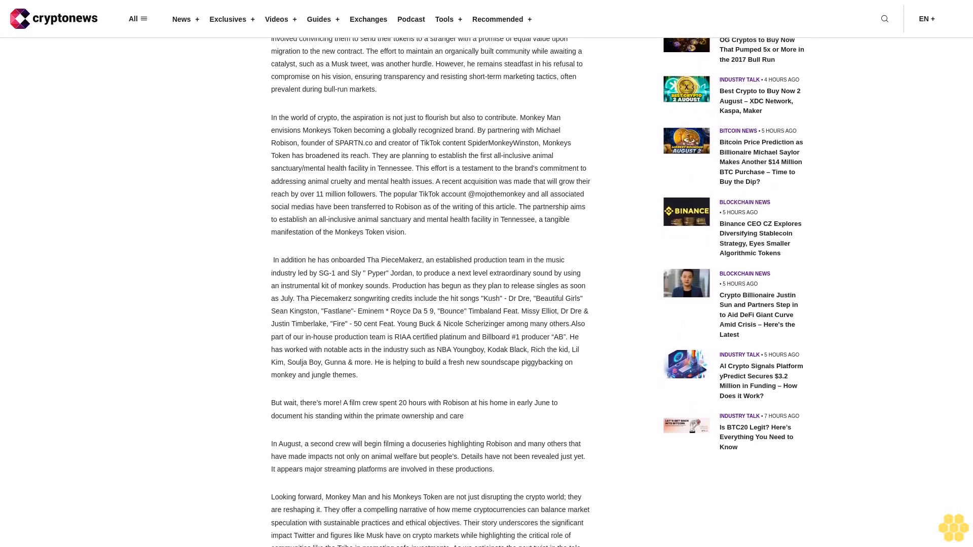
scroll("down", 3)
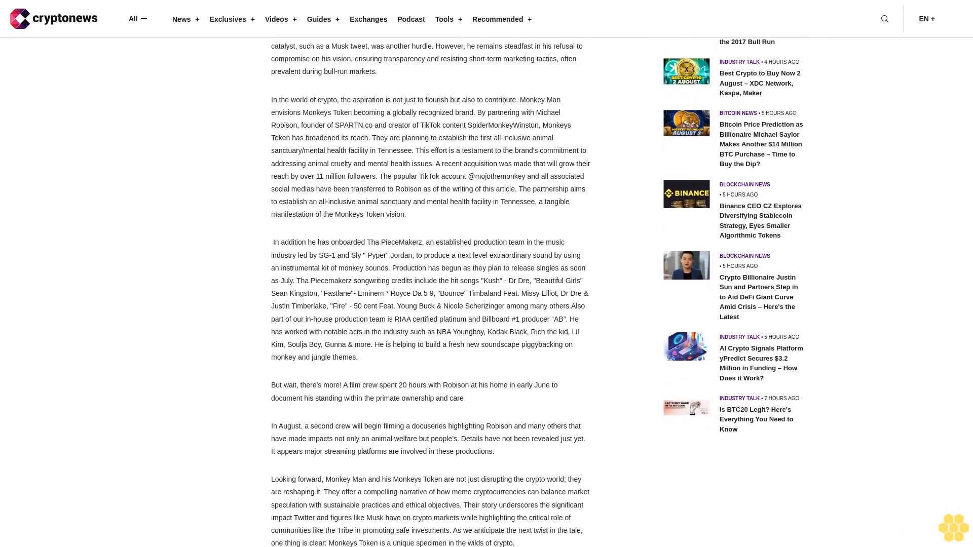
scroll("down", 3)
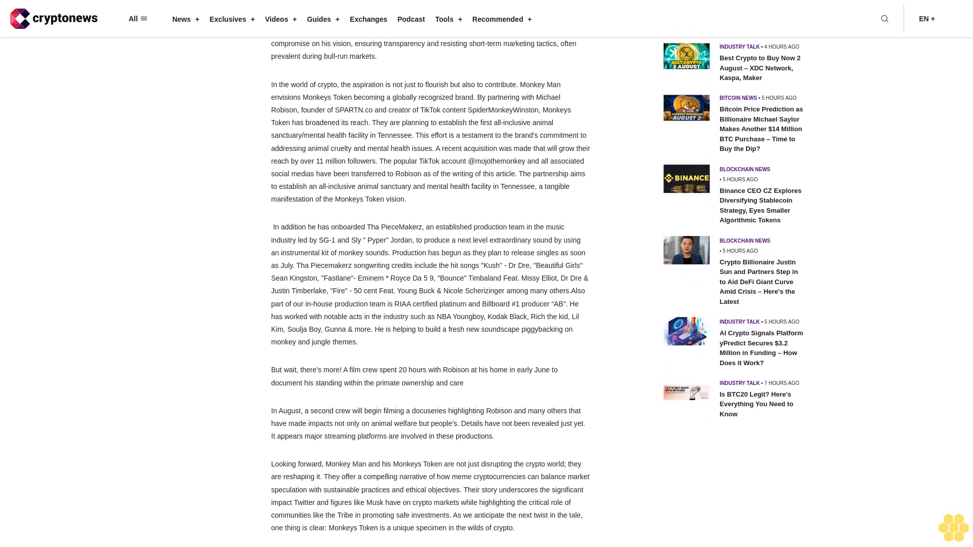
scroll("down", 3)
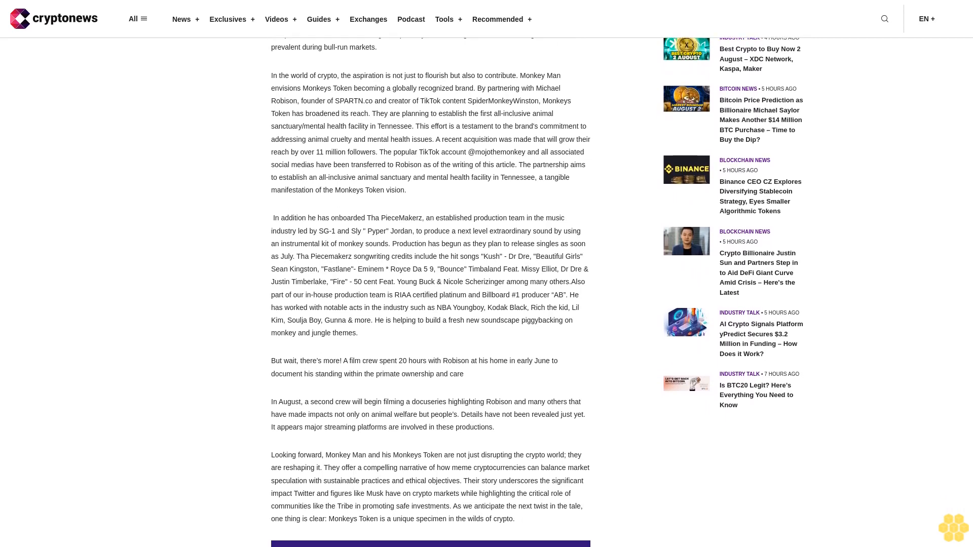